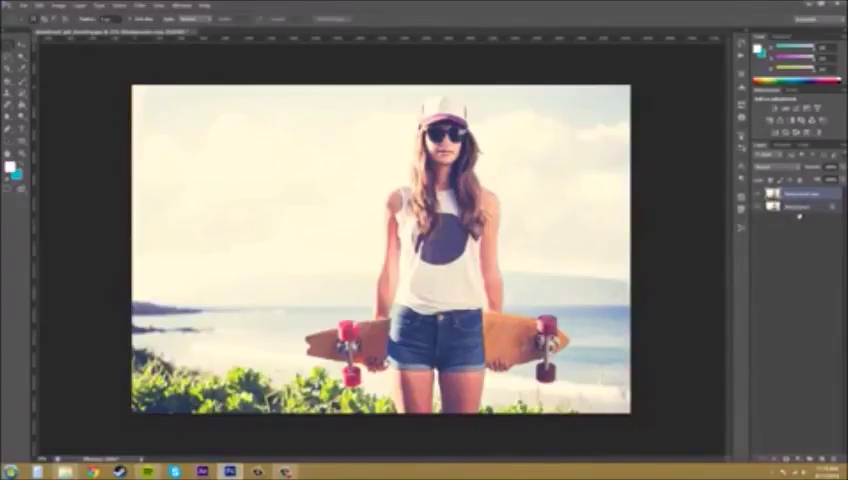
Step: Choose Filter > Sharpen > Smart Sharpen on the background copy layer
click(141, 6)
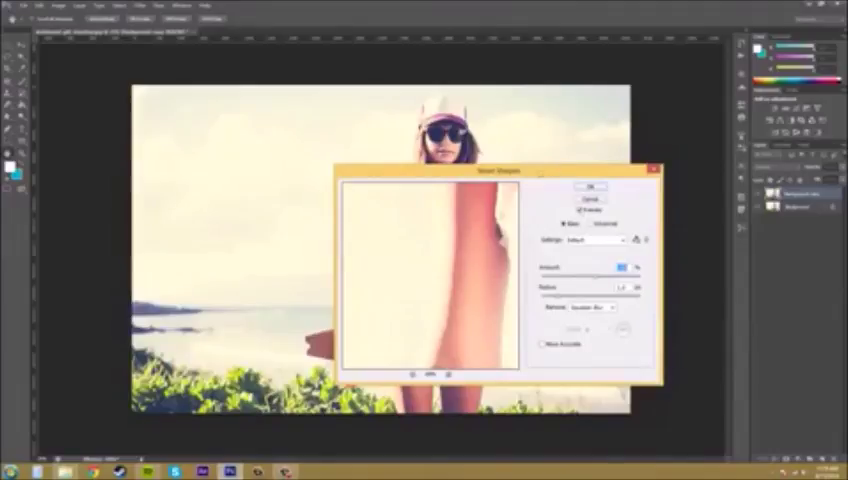
Step: Drag the Smart Sharpen dialog to the upper left, revealing the full skateboarder photo
drag(497, 169, 200, 90)
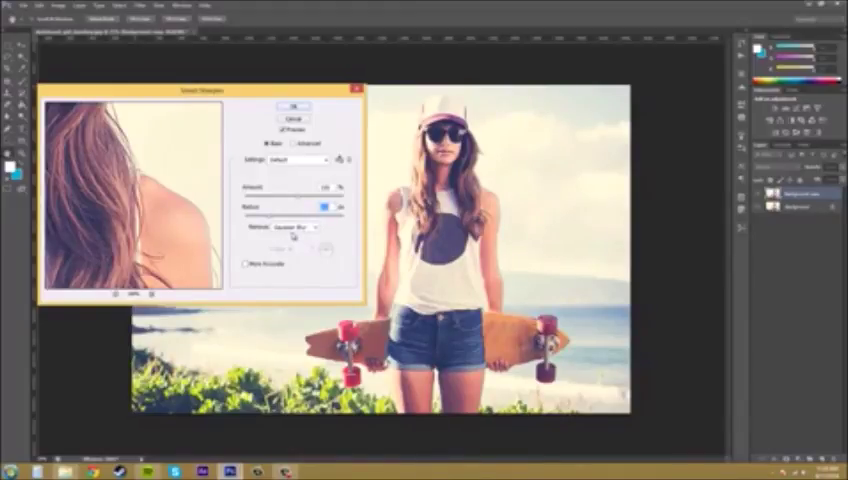
Step: Enable the More Accurate option in Smart Sharpen
click(295, 227)
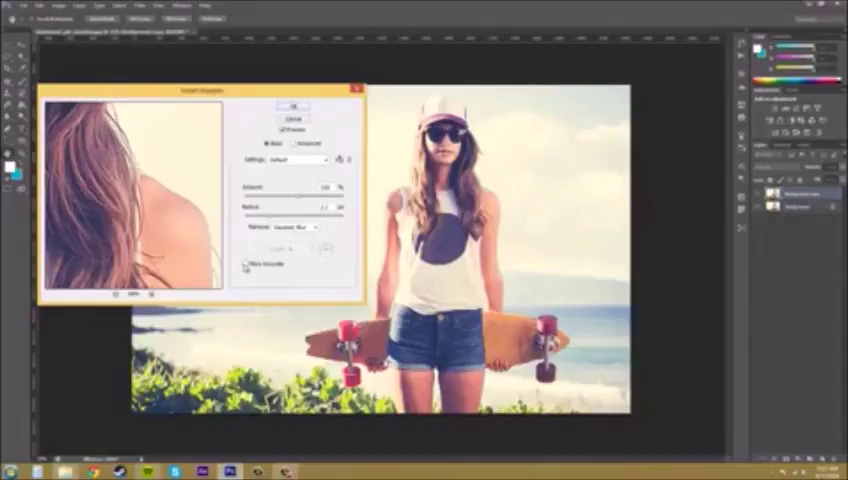
click(249, 264)
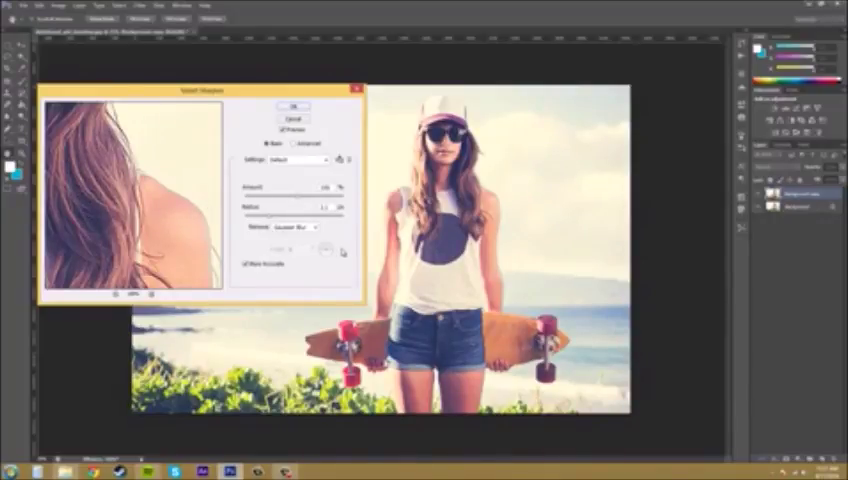
click(295, 227)
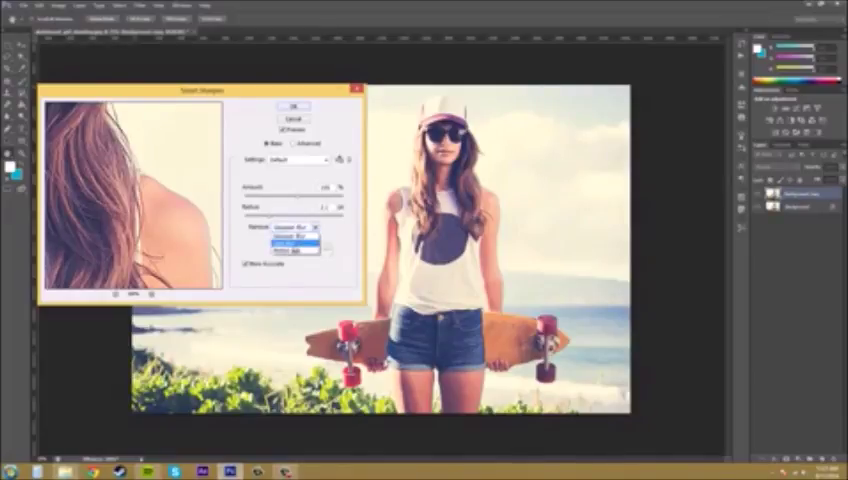
click(295, 249)
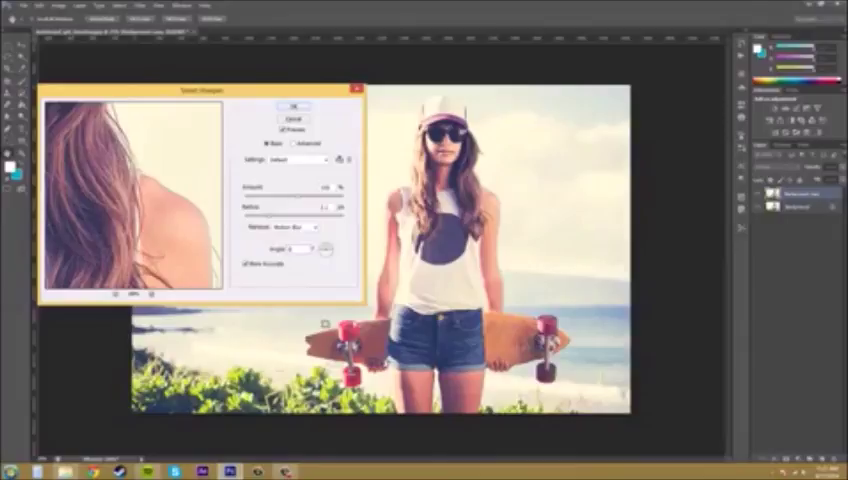
mouse_move(586, 240)
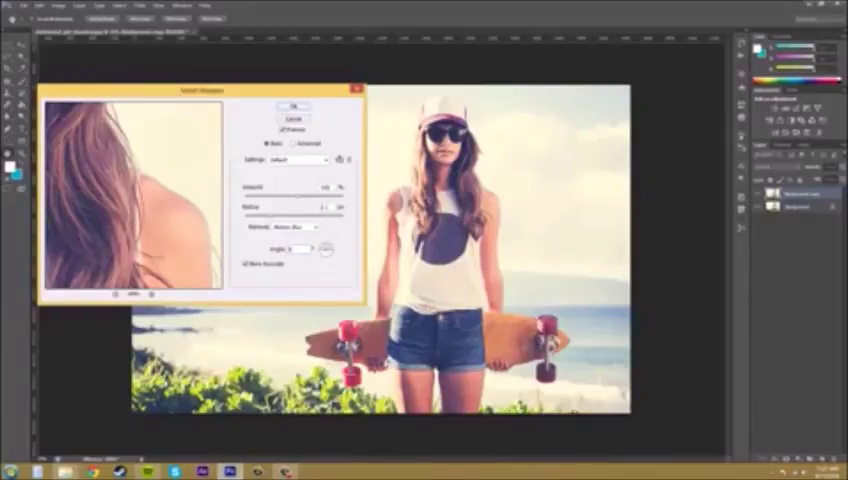
click(295, 227)
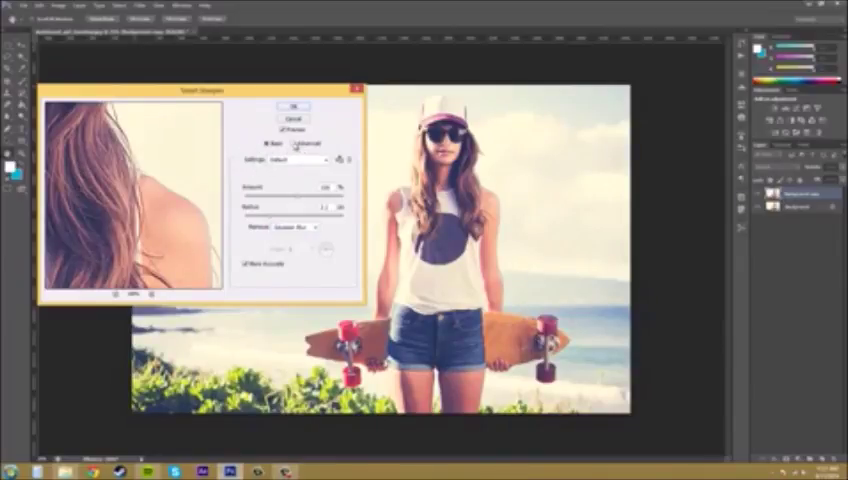
Step: Switch Smart Sharpen to Advanced mode, then close the dialog
click(285, 143)
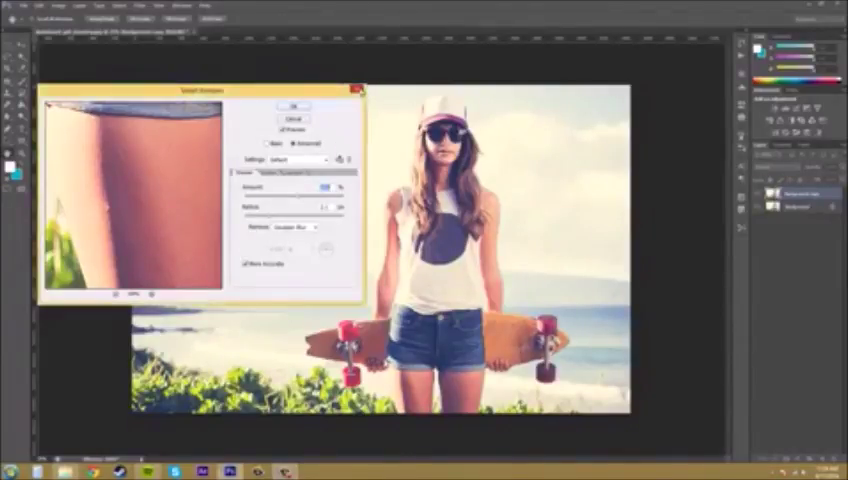
click(295, 106)
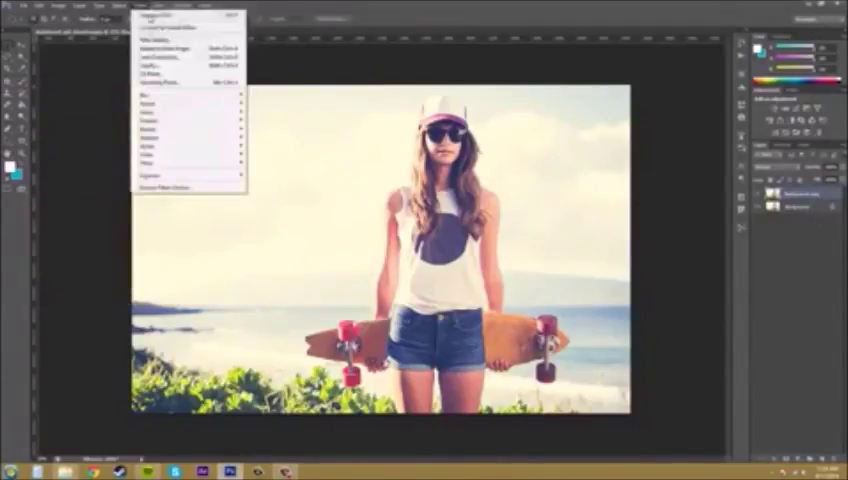
mouse_move(150, 117)
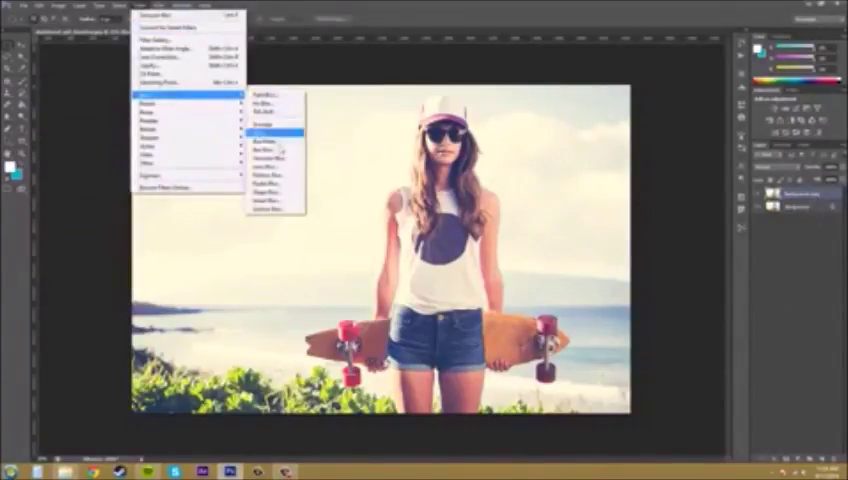